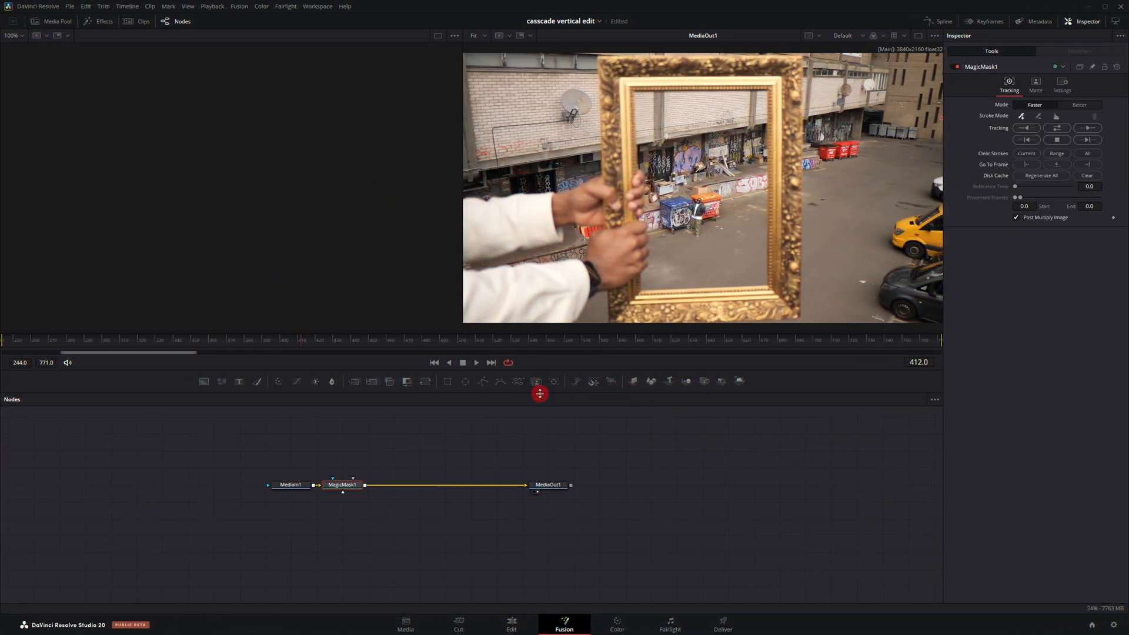
Stroke the arms and gold frame on MagicMask1, set Mode to Better and track the mask across the clip
left_click_drag(540, 392, 576, 198)
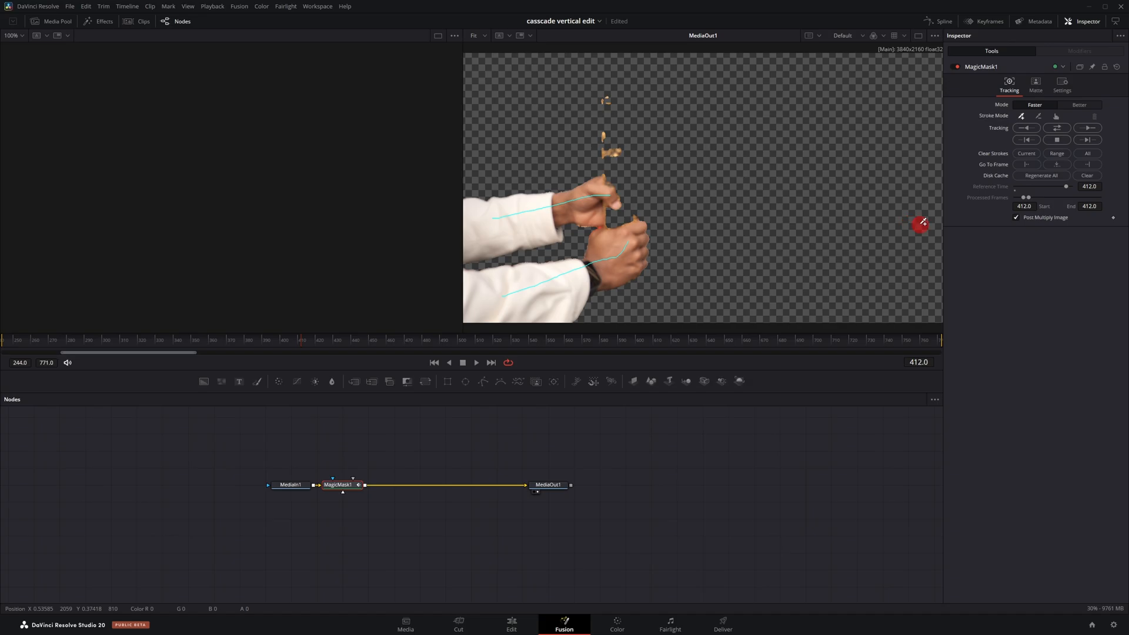
left_click(1016, 217)
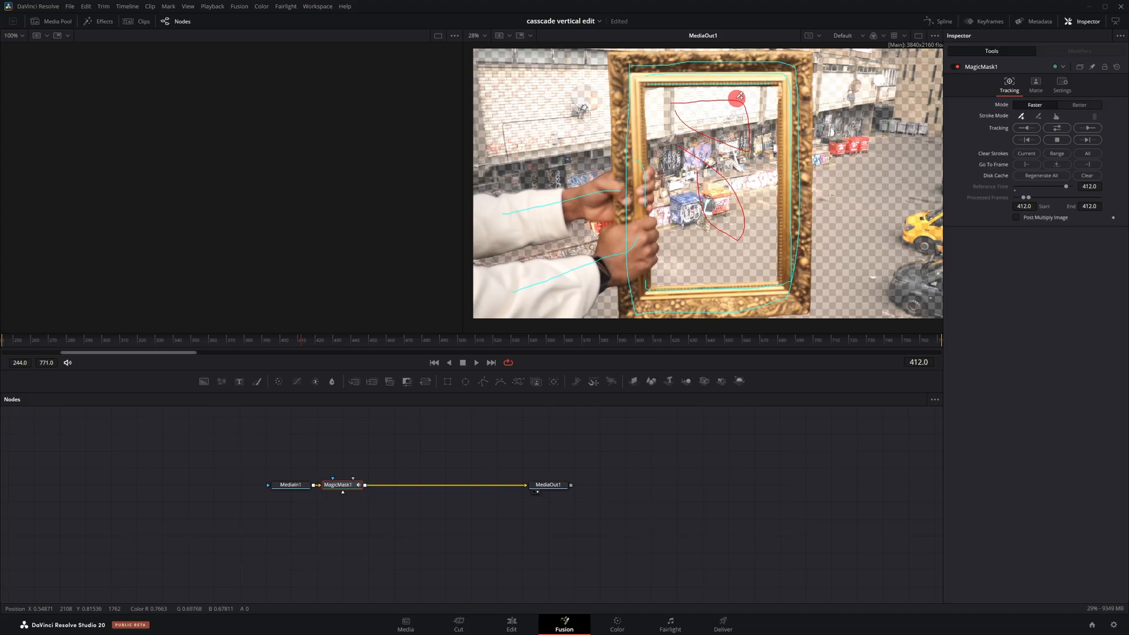
left_click(1078, 105)
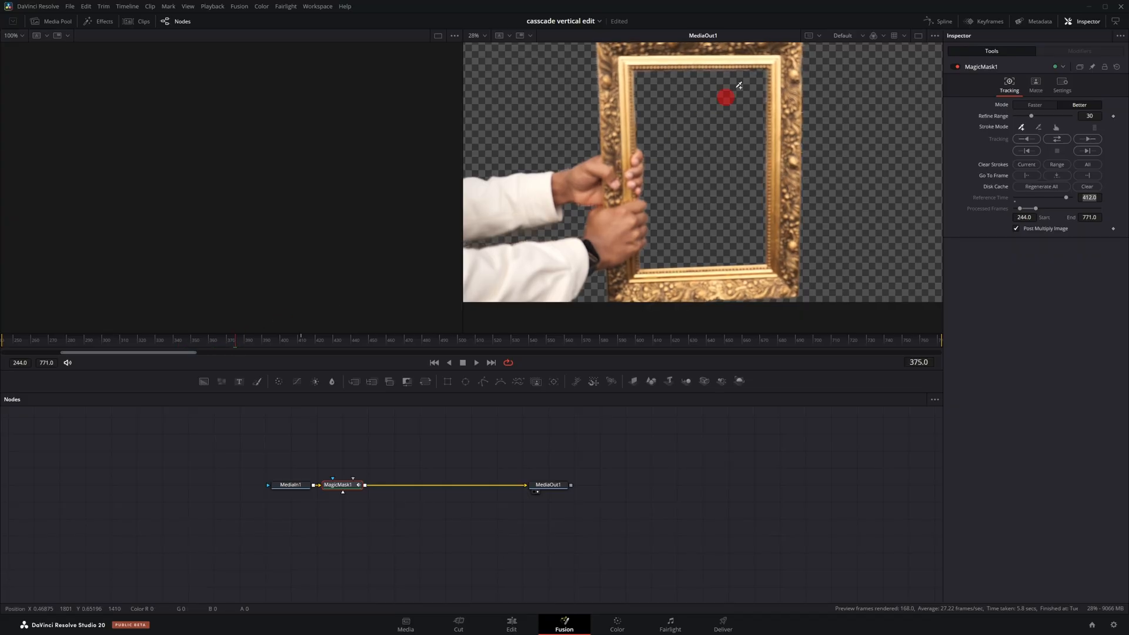
left_click_drag(726, 97, 780, 152)
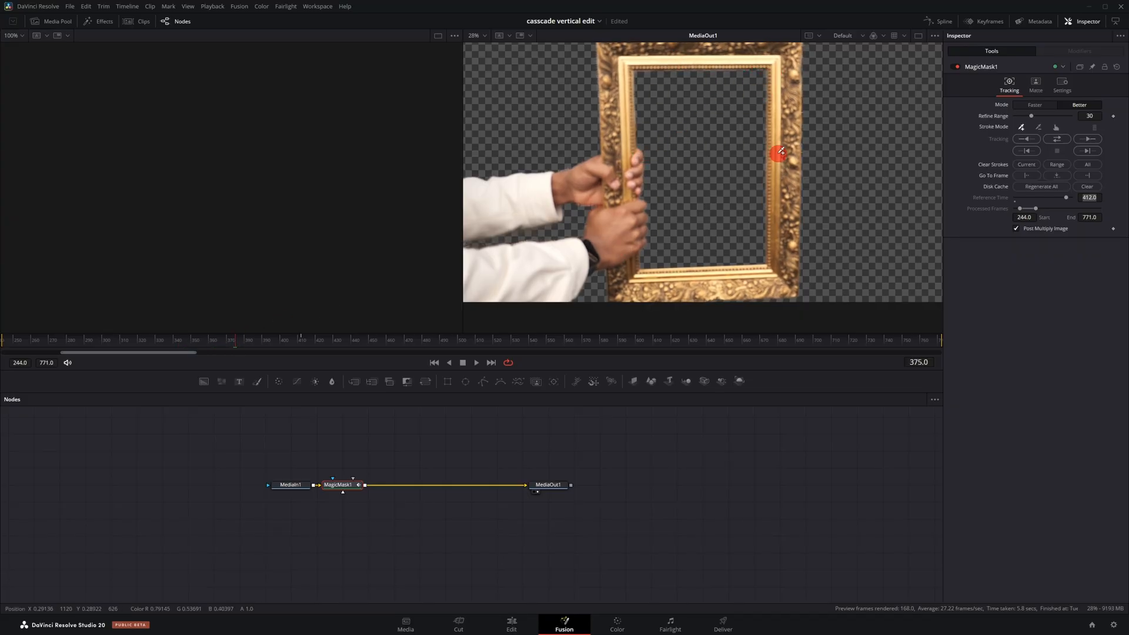
left_click(237, 339)
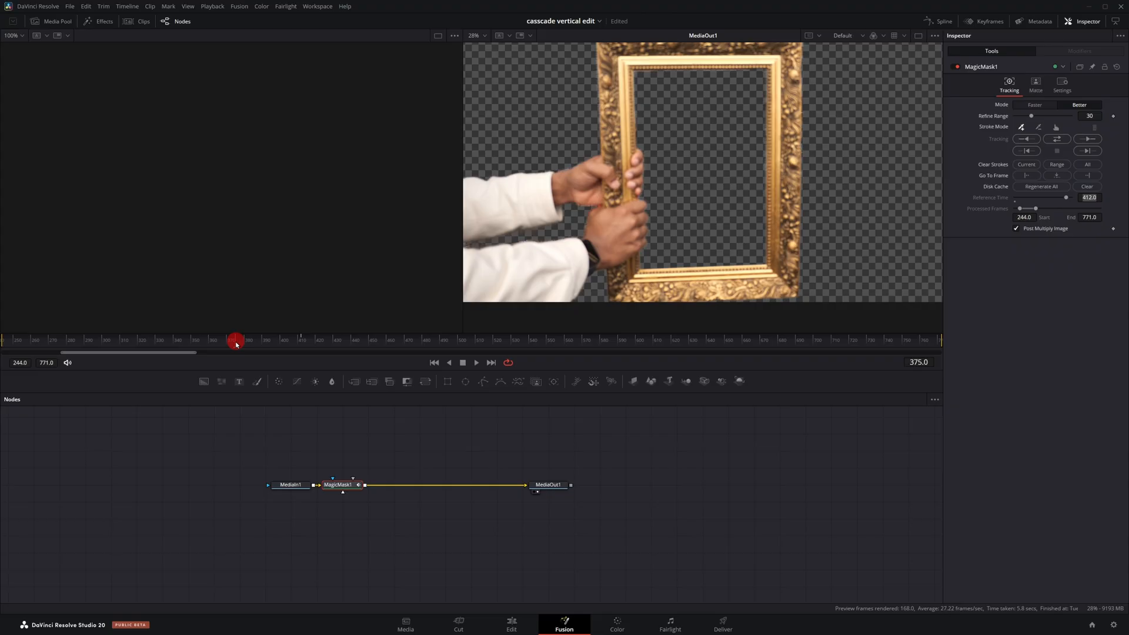
Scrub through the clip to check the tracked Magic Mask result
left_click_drag(234, 339, 312, 339)
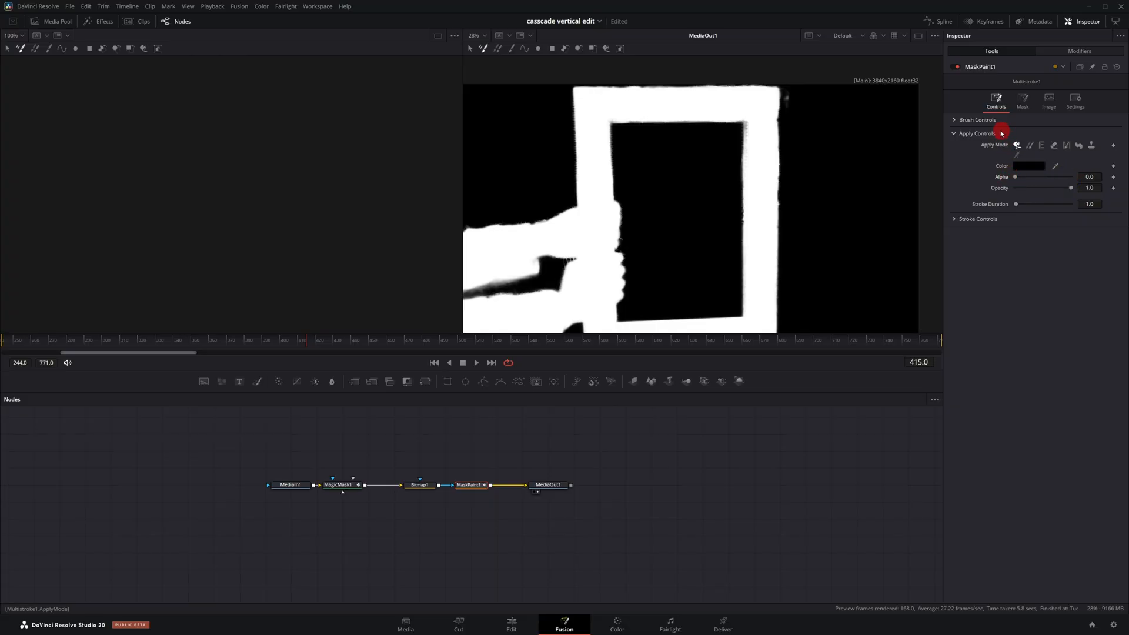
mouse_move(789, 108)
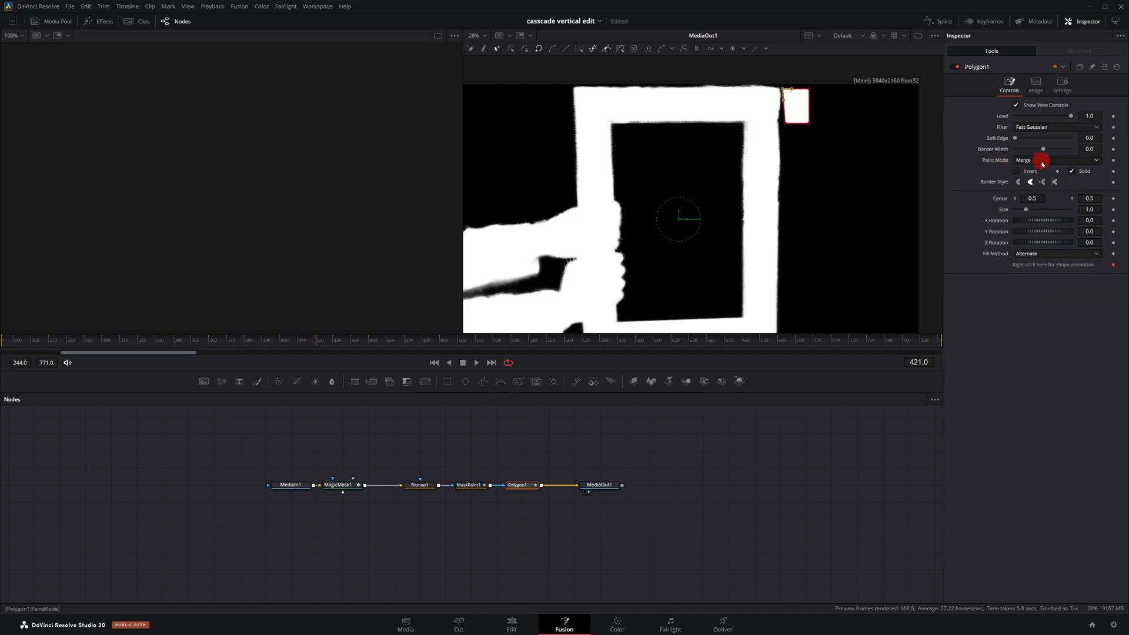
Set the Polygon's Paint Mode to Subtract so it removes the stray top-right patch
left_click(1057, 159)
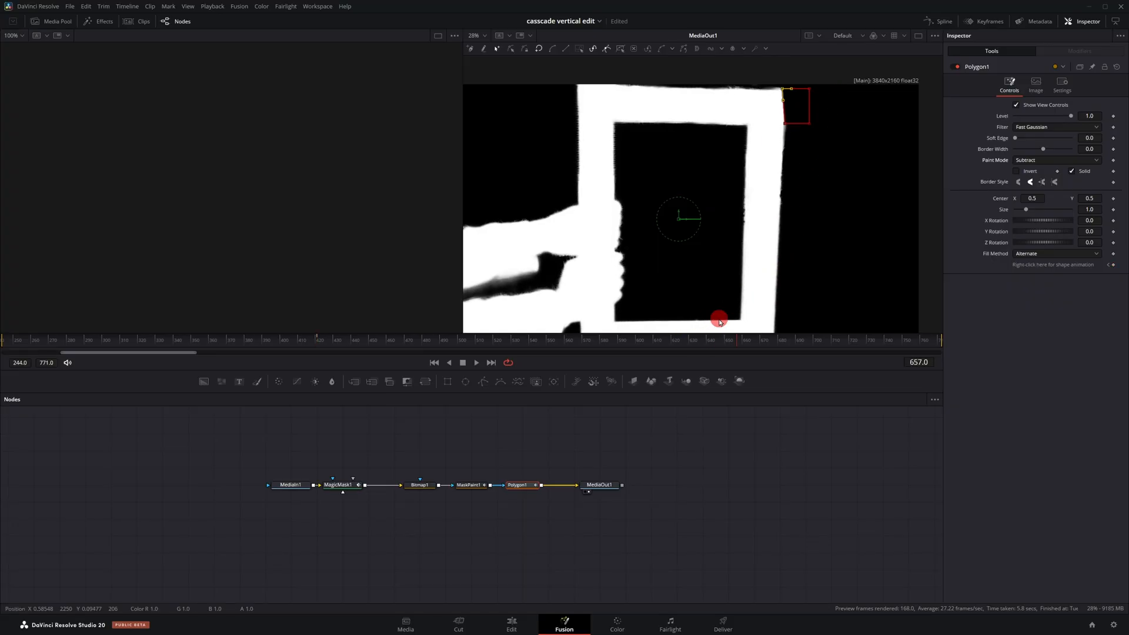
left_click(290, 484)
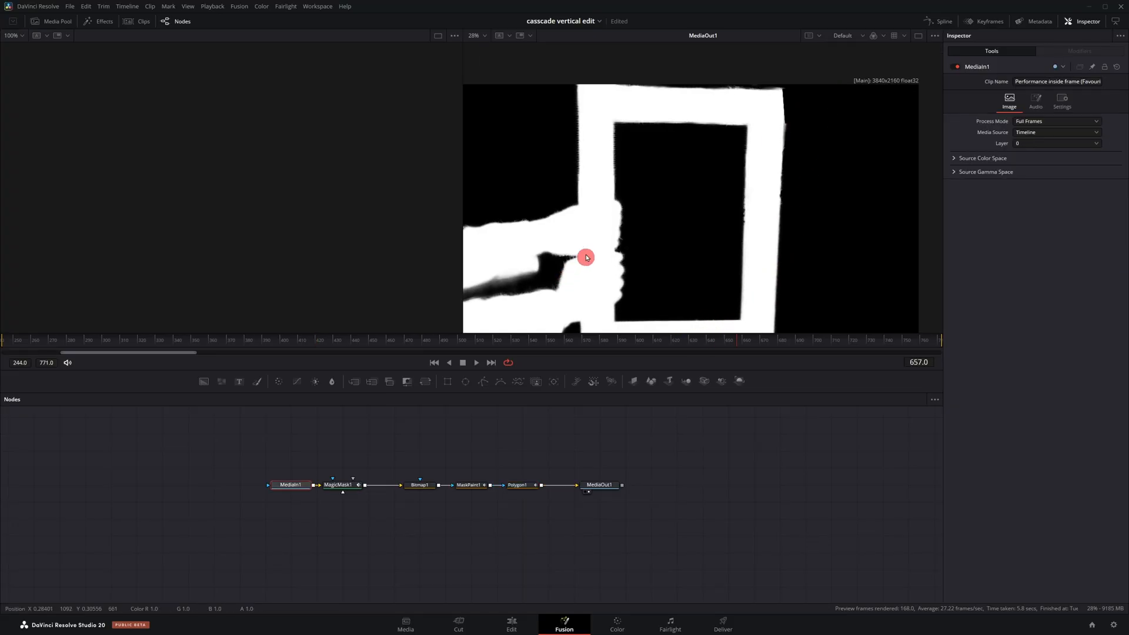
Wire MediaIn1 and Polygon1 into Merge1 and route its output to MediaOut1
left_click(290, 484)
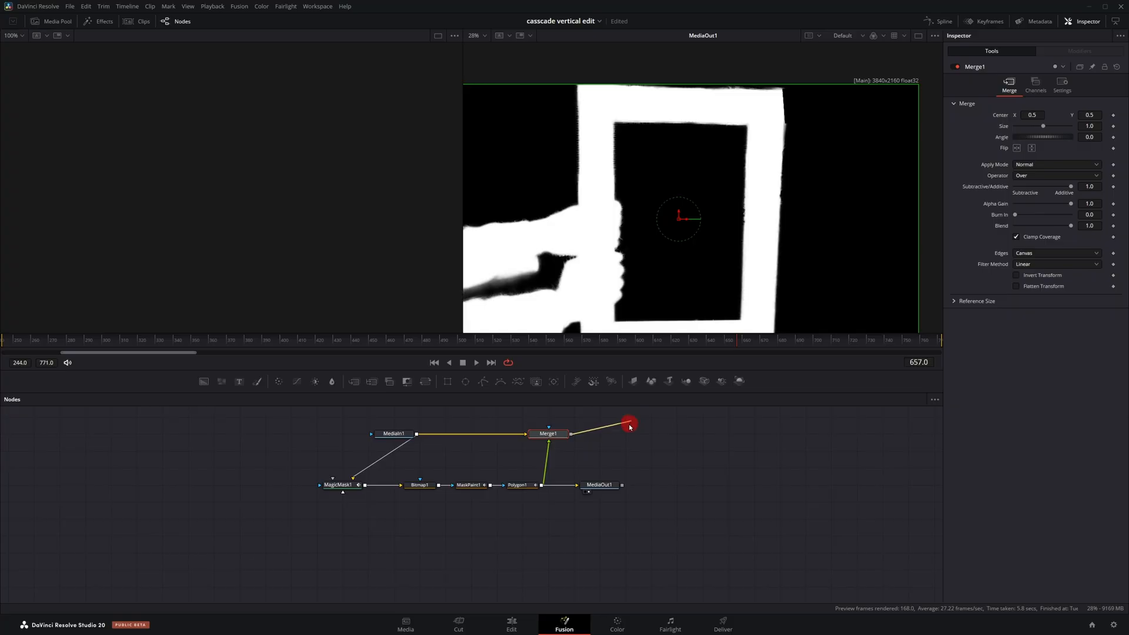
left_click_drag(628, 423, 582, 484)
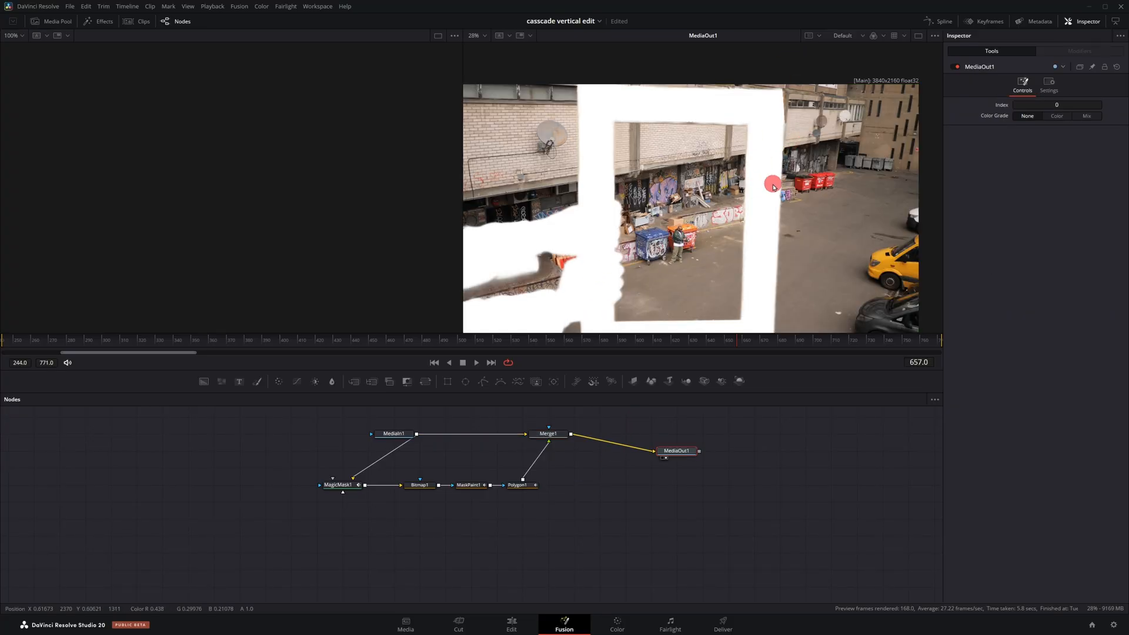
mouse_move(775, 160)
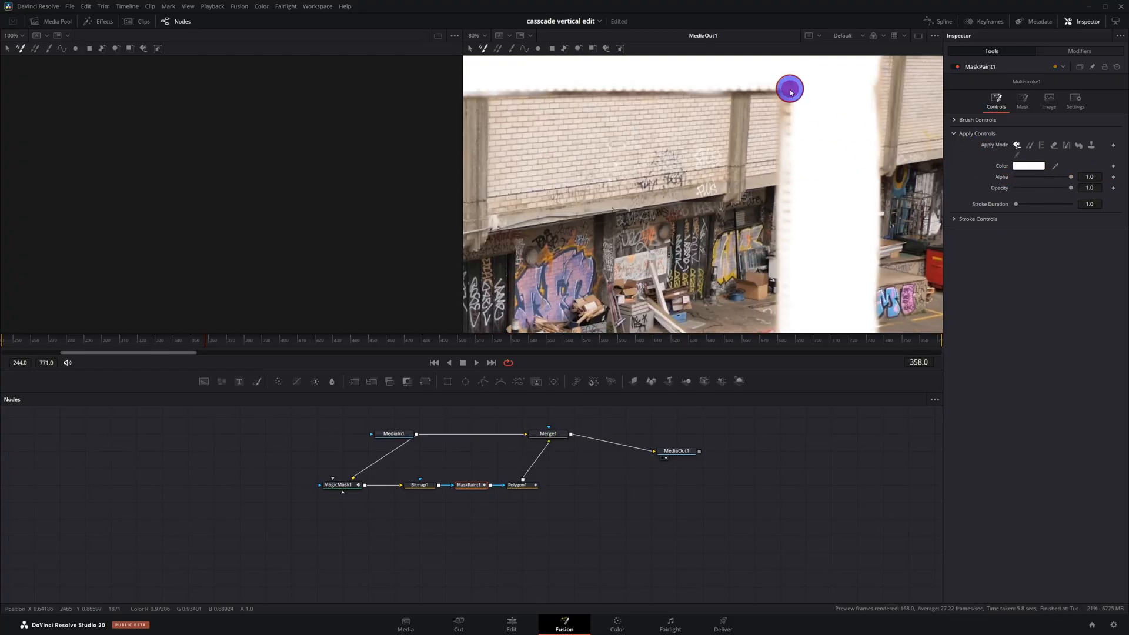
Brush white over the matte gaps along the frame edge and a spot on the arm
left_click_drag(789, 90, 794, 227)
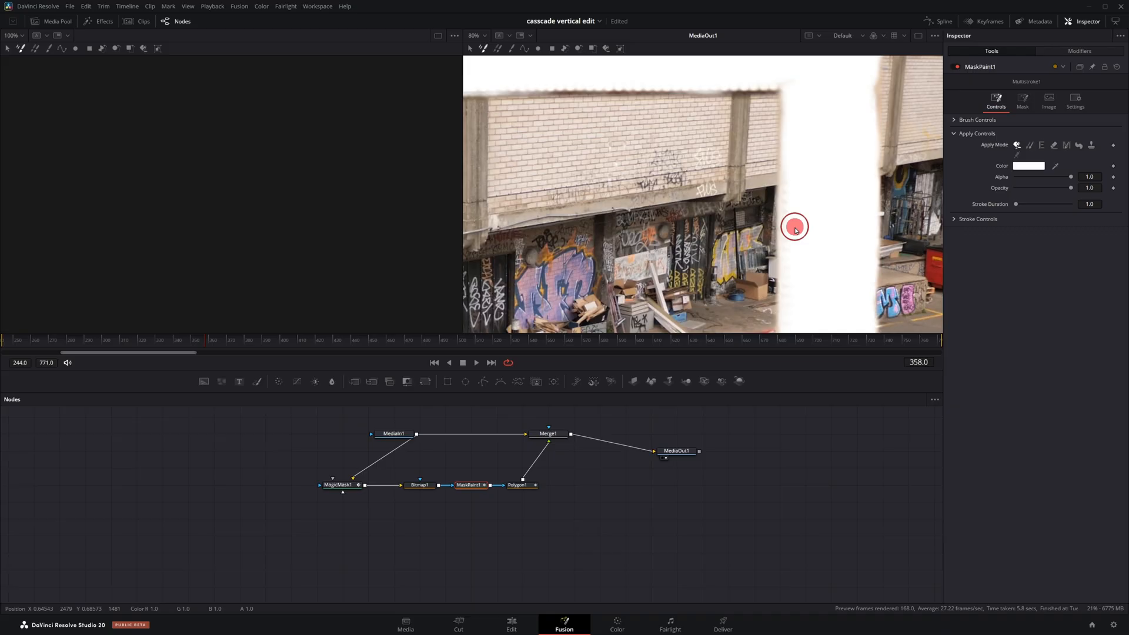
left_click_drag(794, 227, 786, 85)
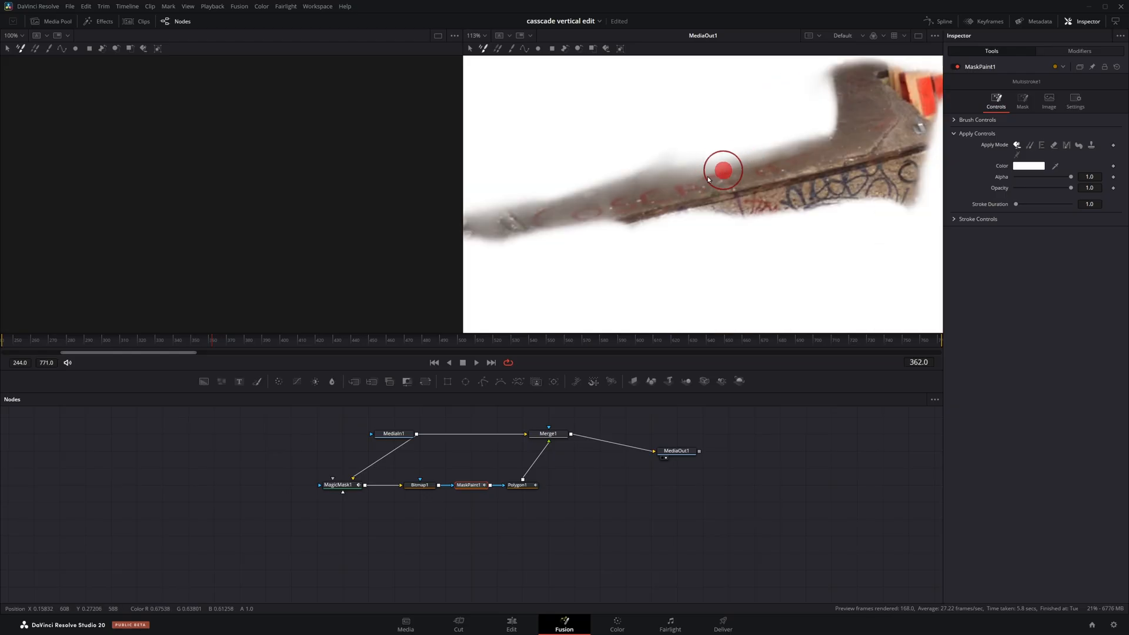
left_click(338, 483)
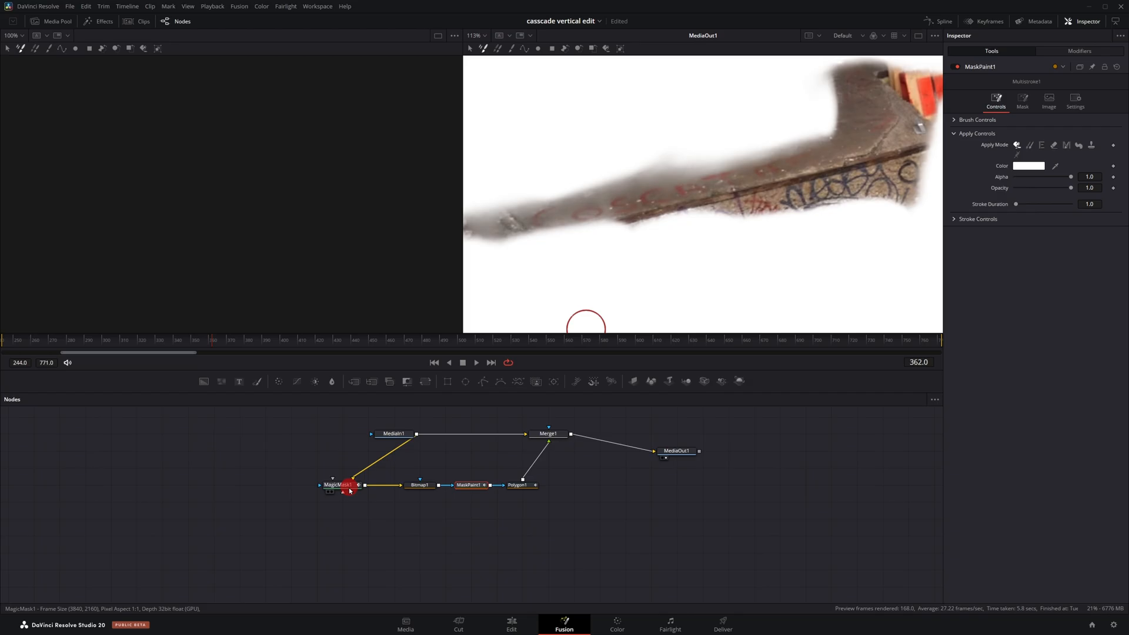
In MagicMask1's Matte settings set Erode/Dilate 0.0013 and raise the low threshold to 0.261
left_click(339, 484)
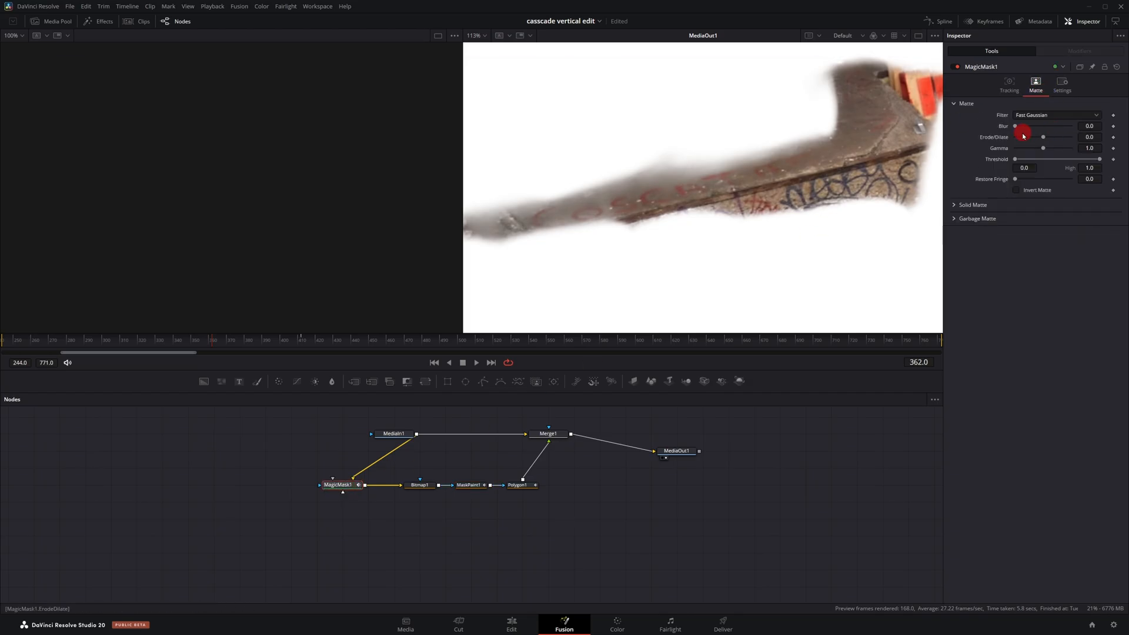
left_click_drag(1043, 136, 1037, 136)
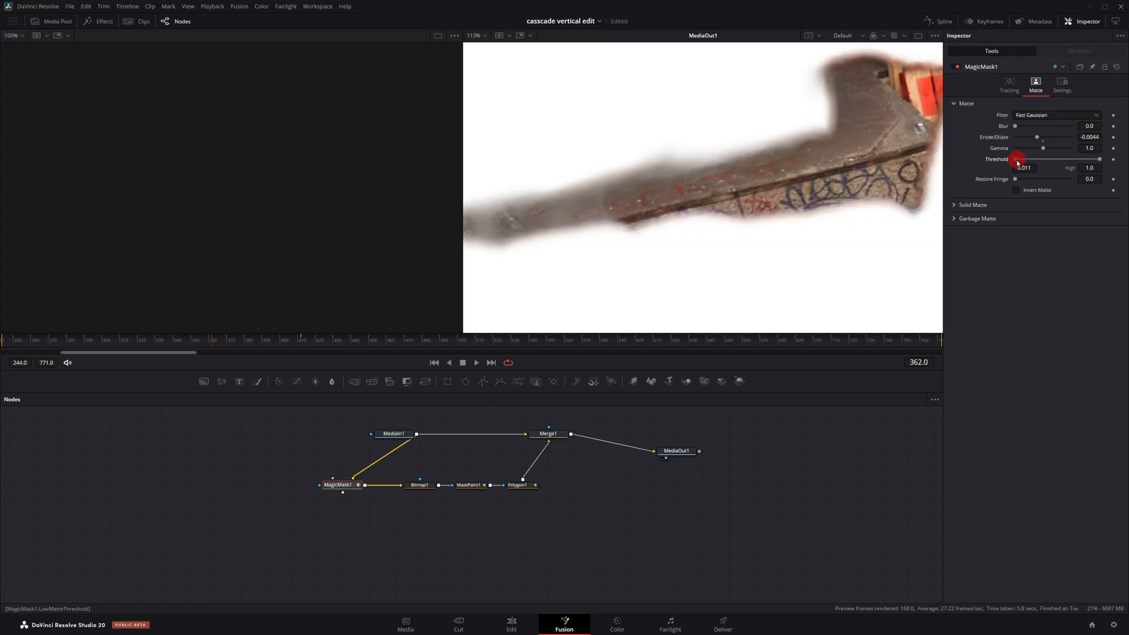
left_click_drag(1017, 158, 1035, 159)
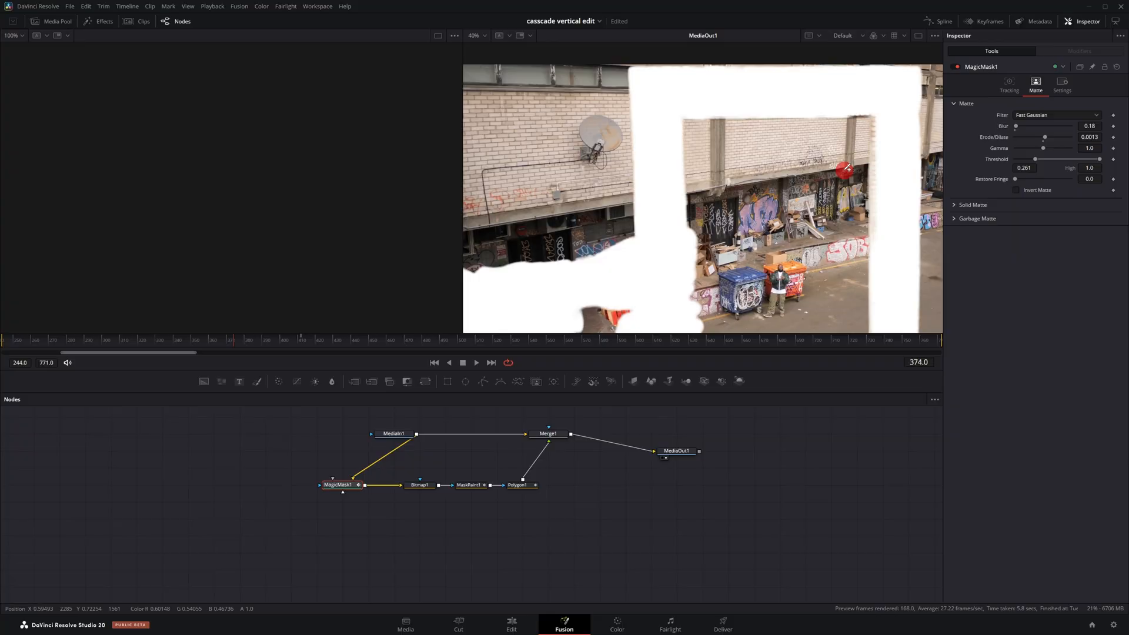
left_click(517, 484)
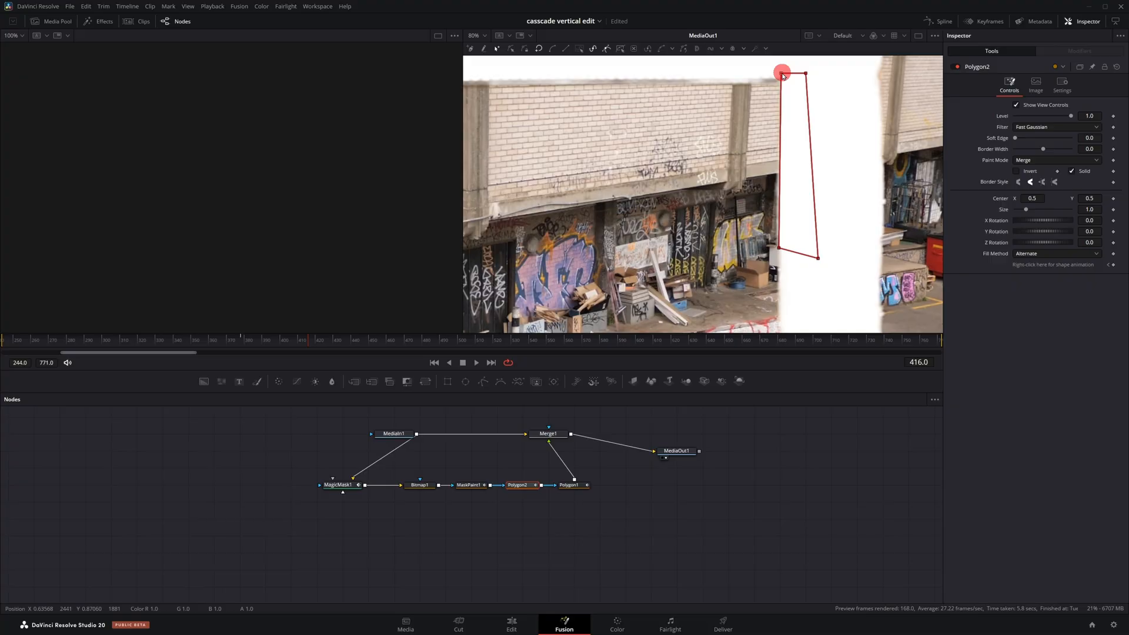
Draw a thin Merge-mode polygon along the frame's upper right inner edge and play the clip back
left_click_drag(783, 74, 780, 245)
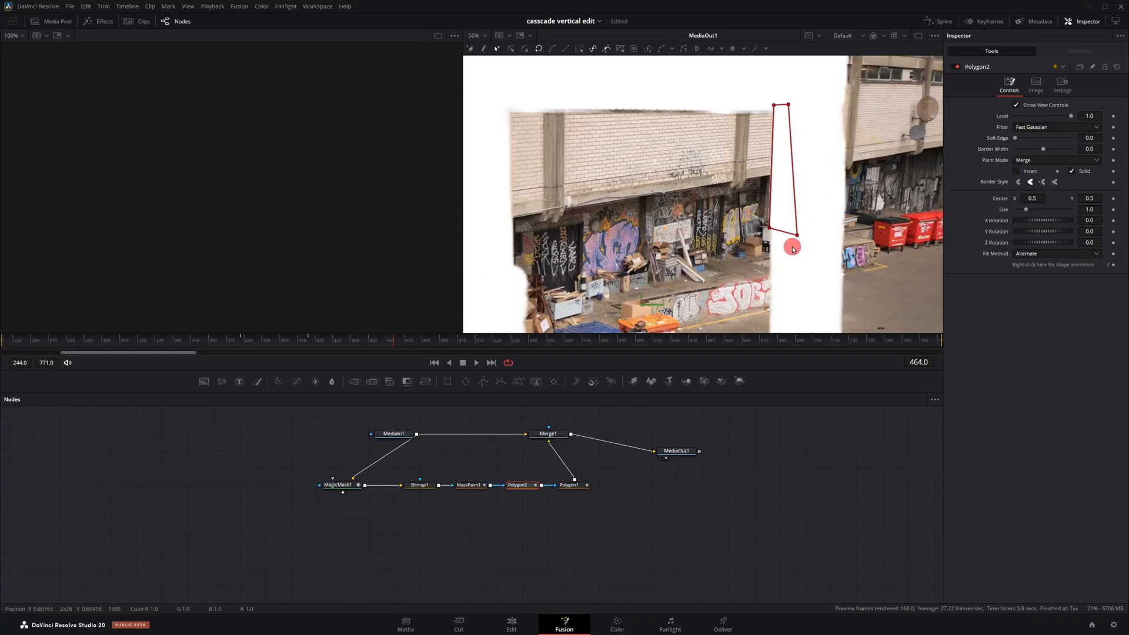
left_click_drag(792, 247, 776, 230)
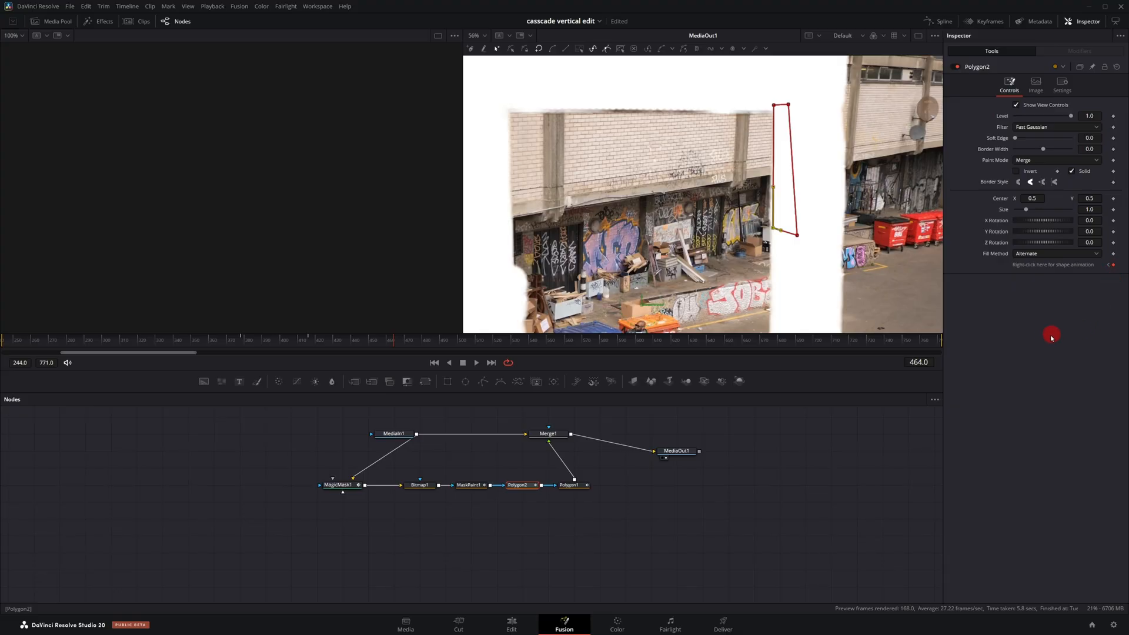
left_click(284, 339)
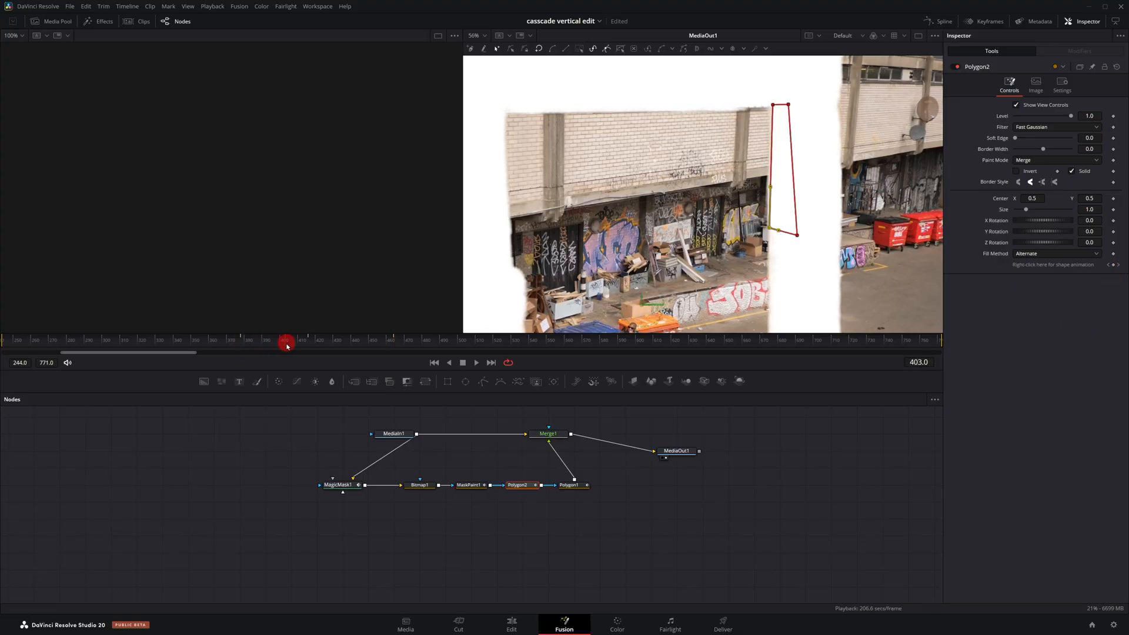
Change Merge1's Operator from Over to Mask so only the hands and frame remain over transparency
left_click(547, 434)
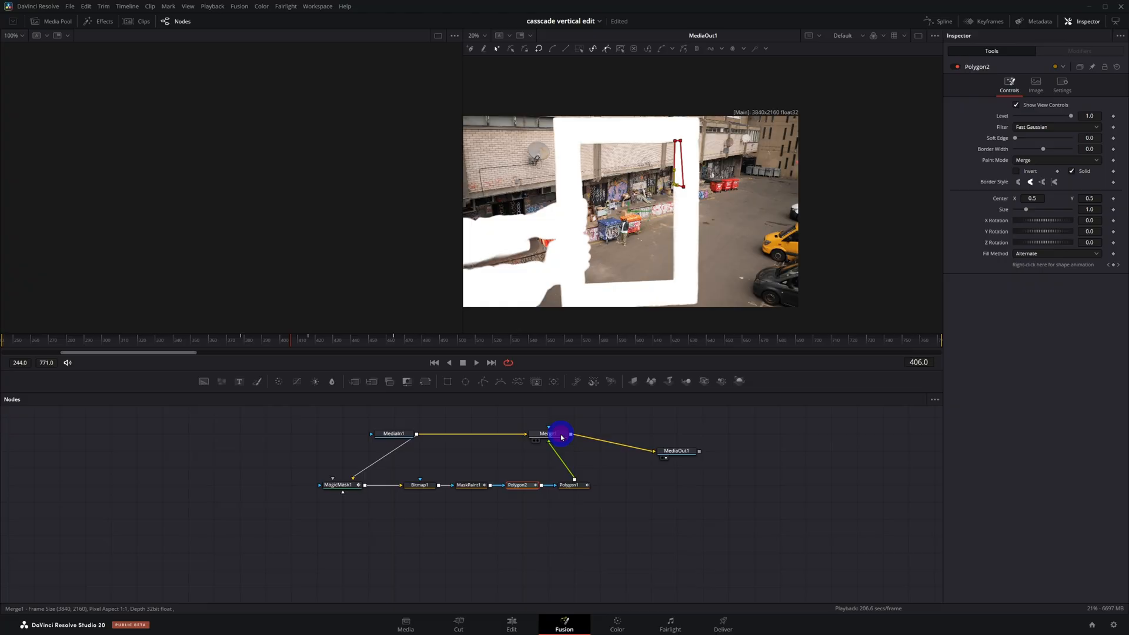
left_click(548, 433)
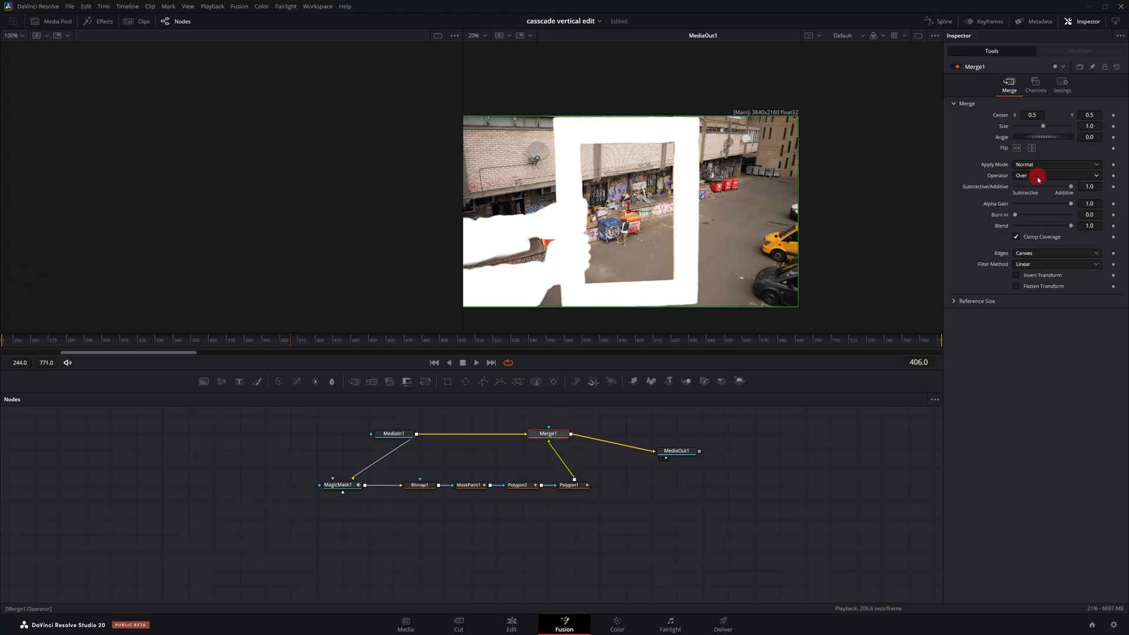
left_click(1057, 175)
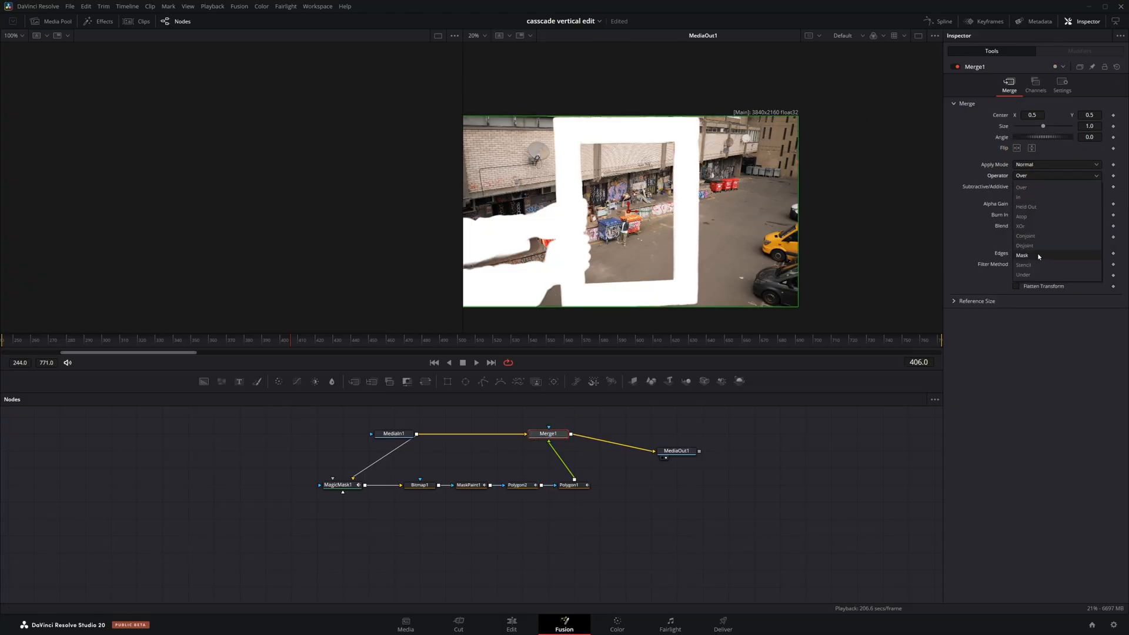
left_click(1022, 255)
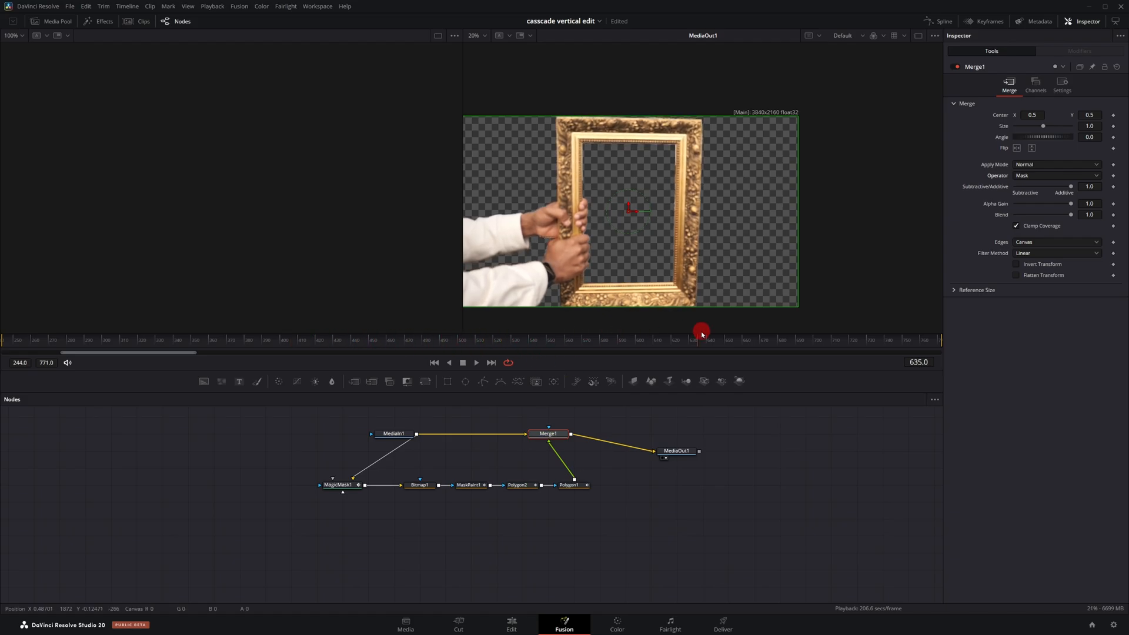
left_click(337, 485)
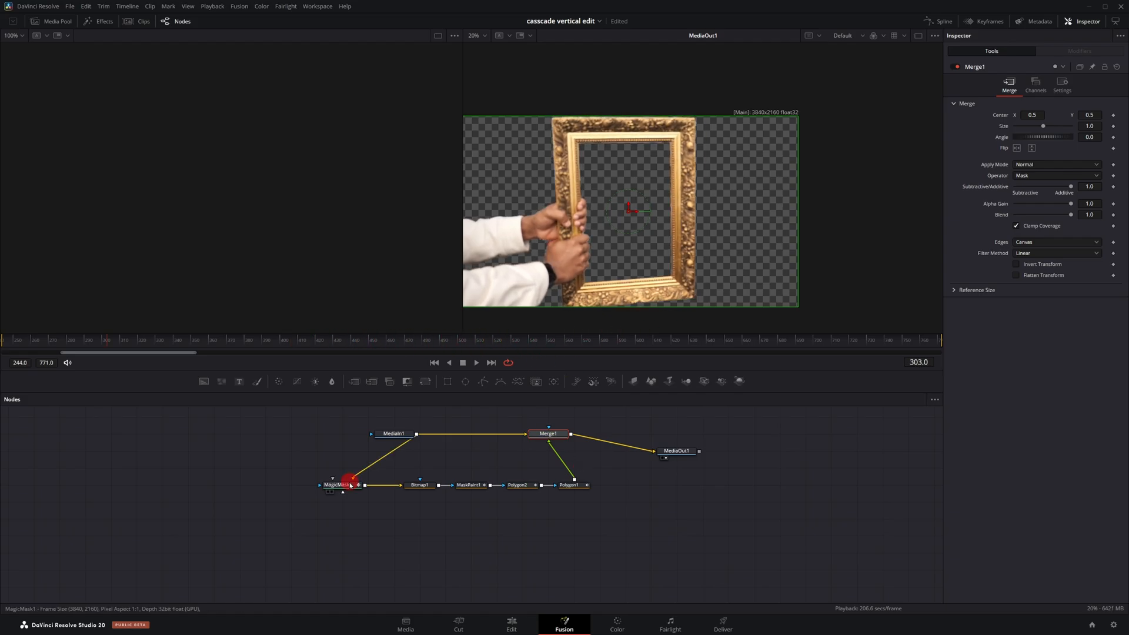
mouse_move(349, 484)
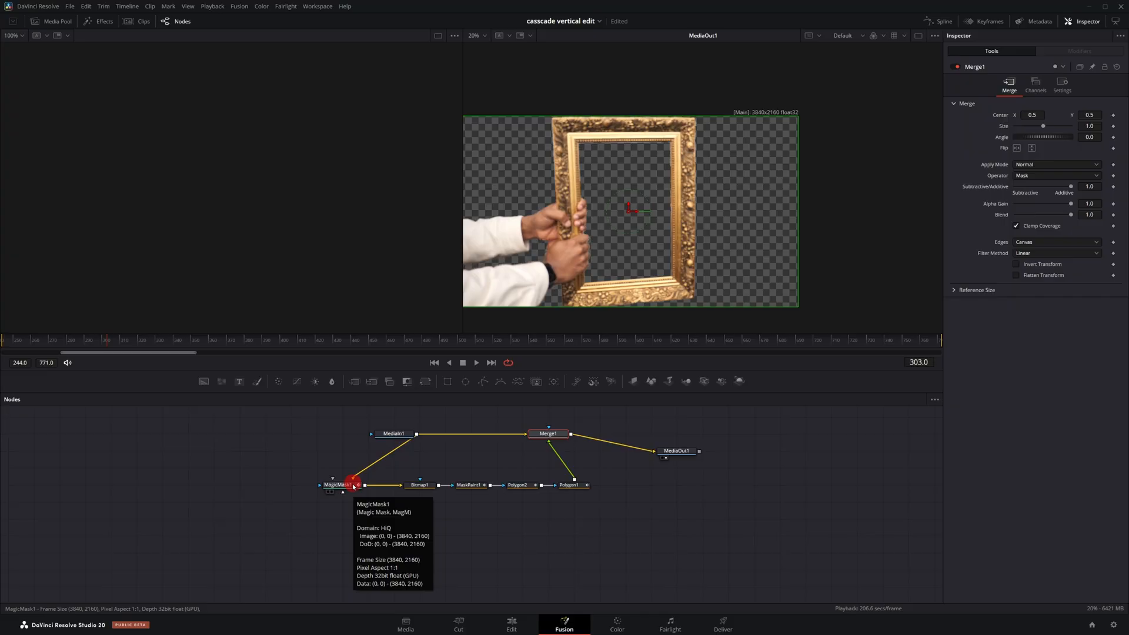